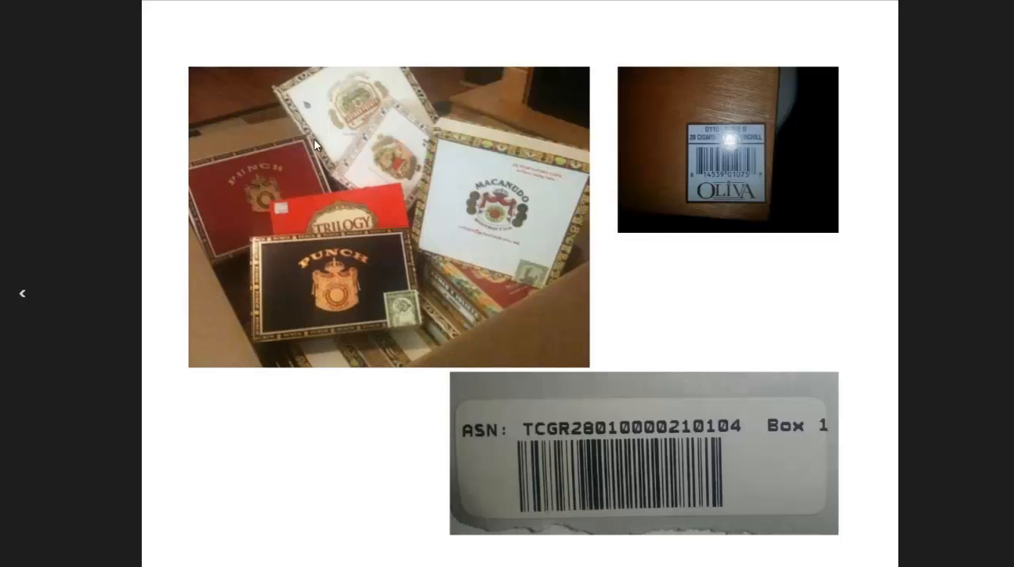
mouse_move(496, 209)
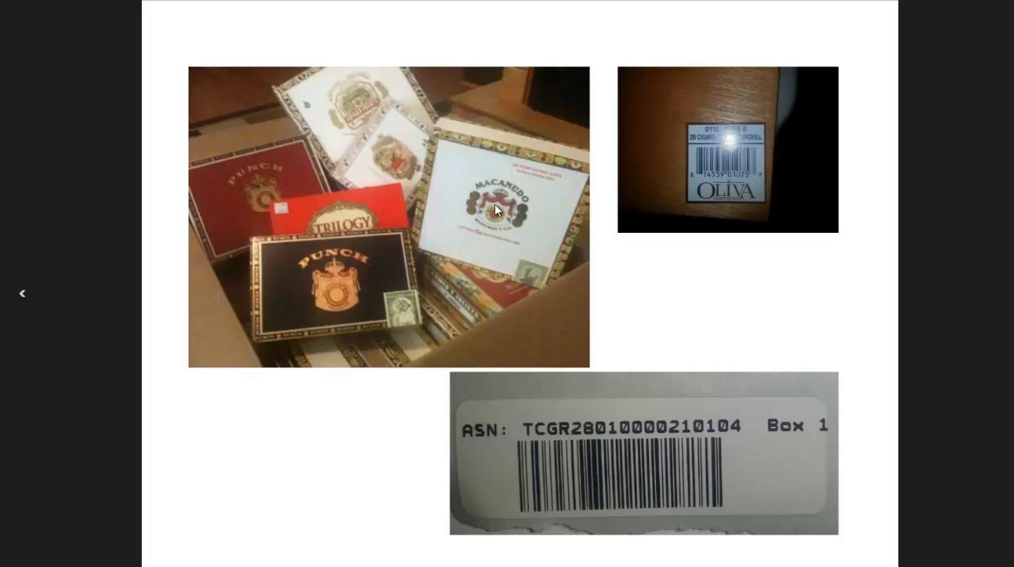
mouse_move(684, 158)
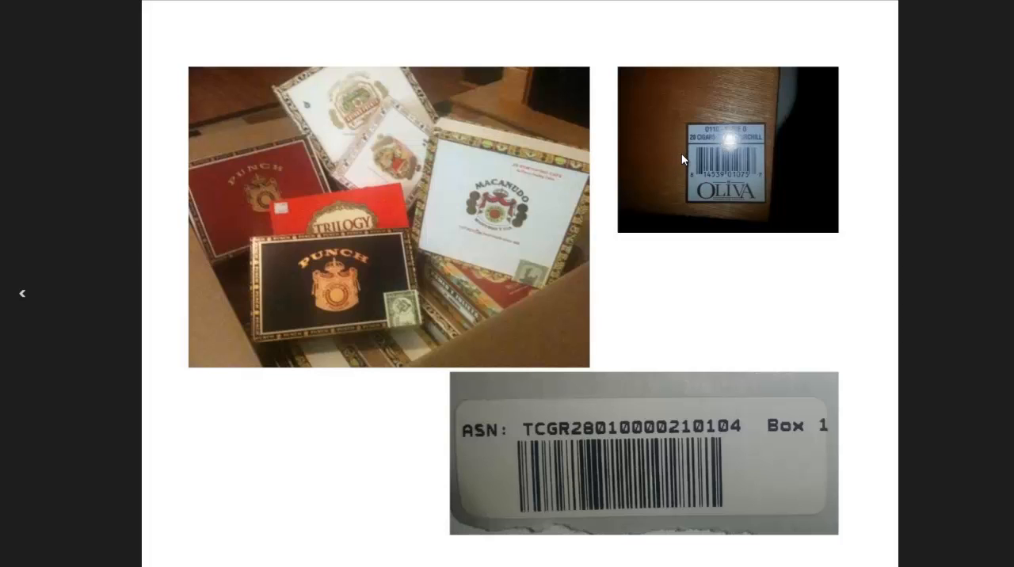
mouse_move(683, 209)
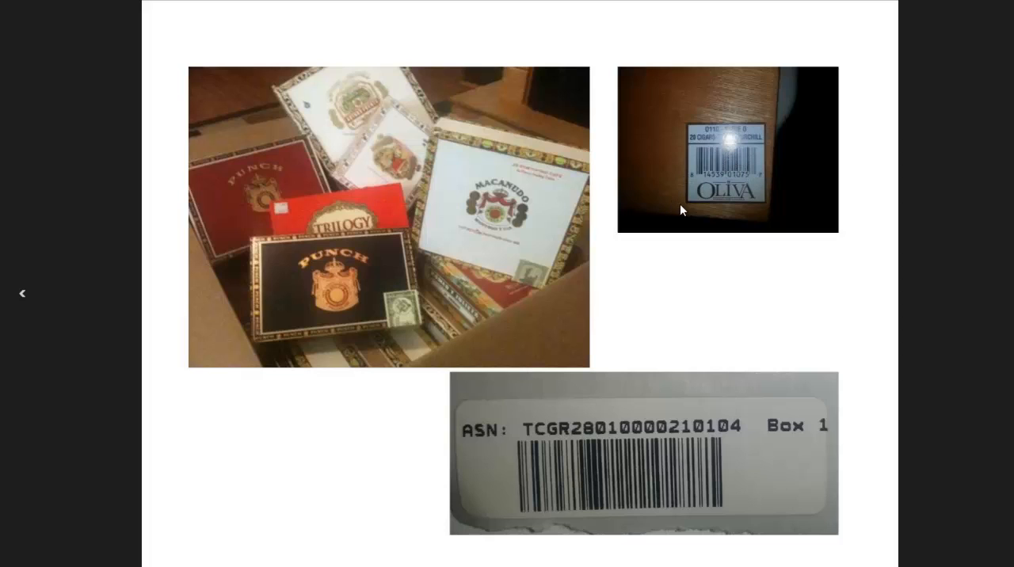
mouse_move(253, 304)
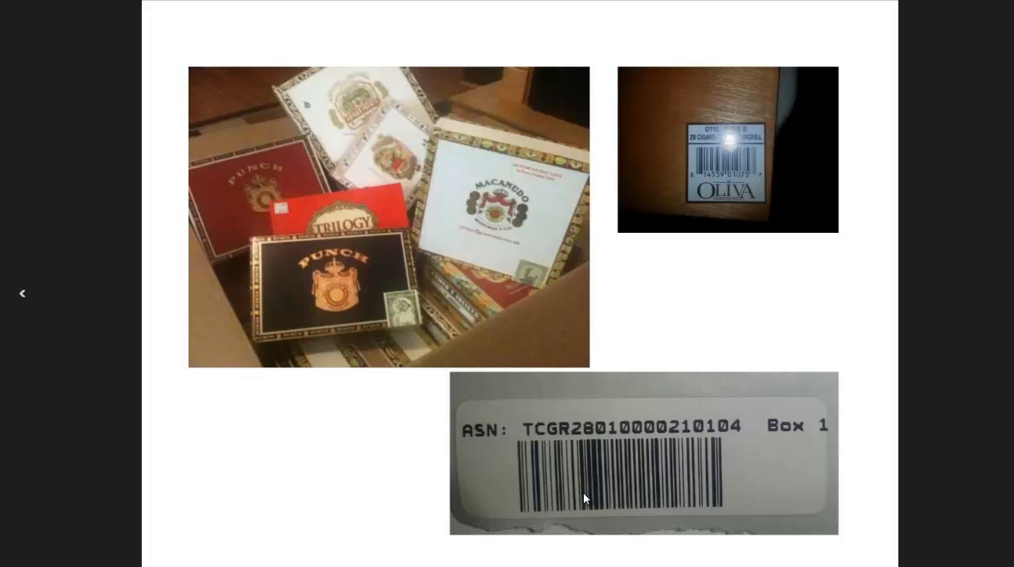
mouse_move(754, 462)
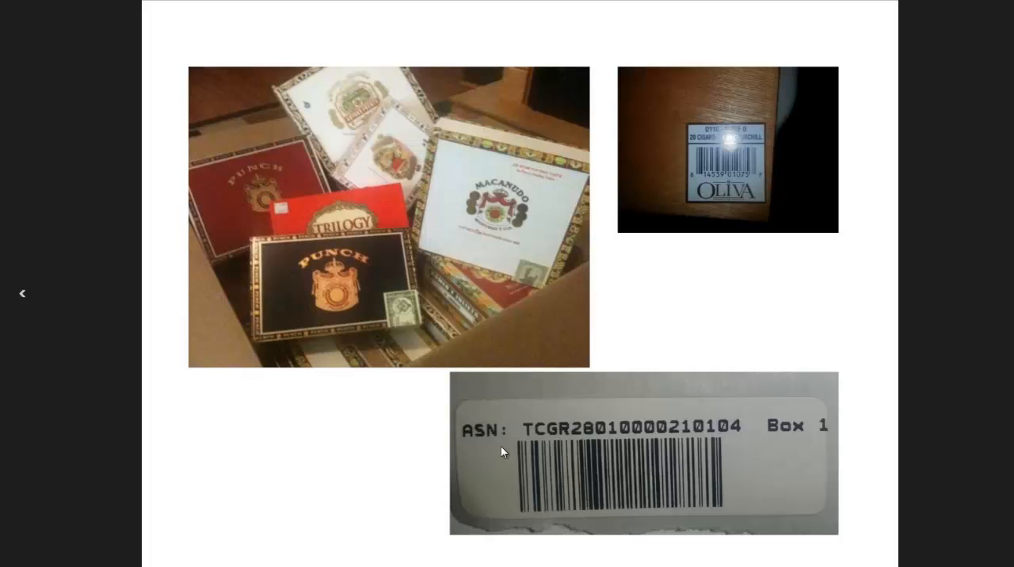
mouse_move(500, 323)
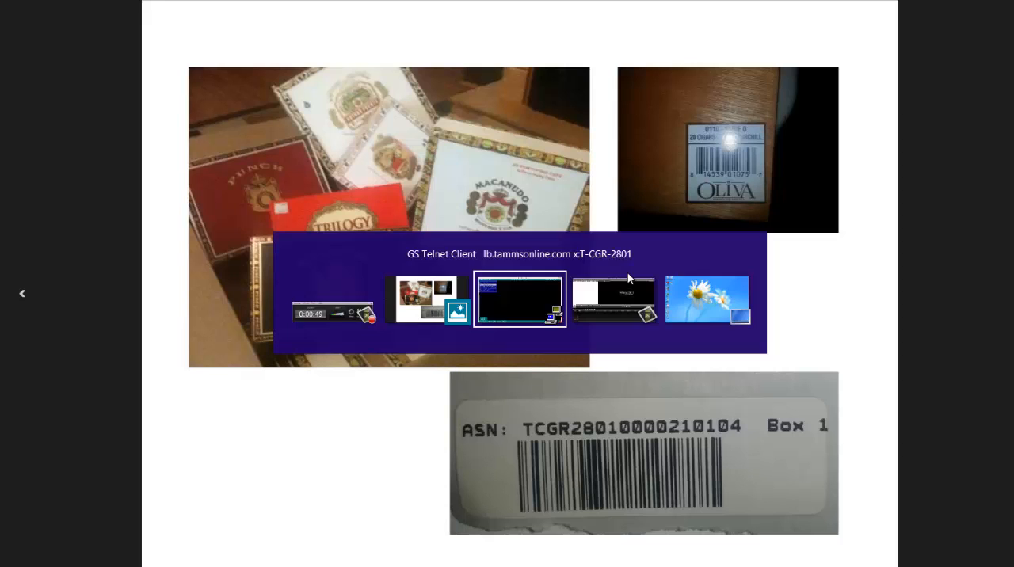
- Start Load ASN Batch from the Inventory menu, reaching the Retrieve ASN by prompt
left_click(520, 297)
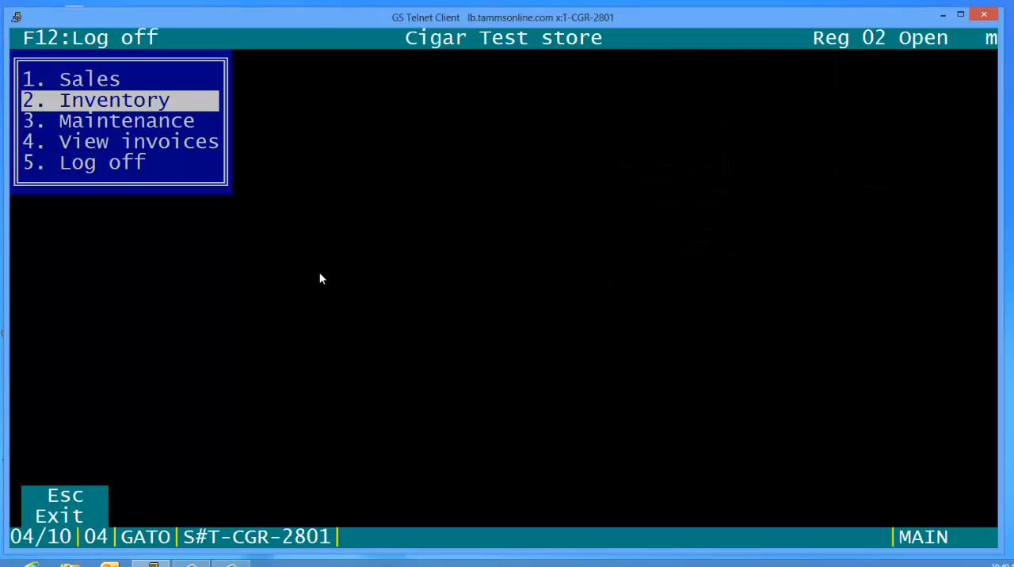
left_click(114, 98)
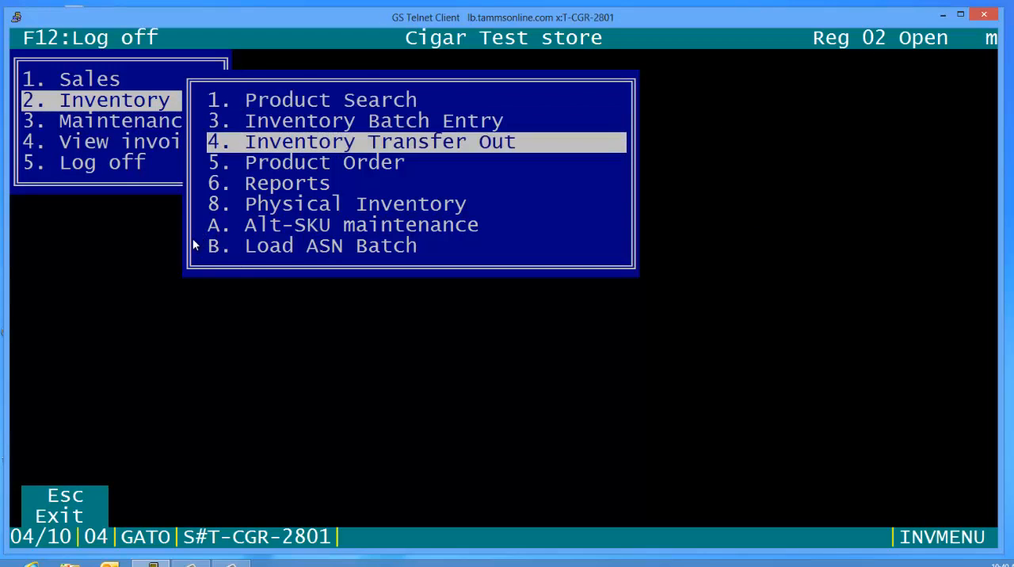
left_click(330, 246)
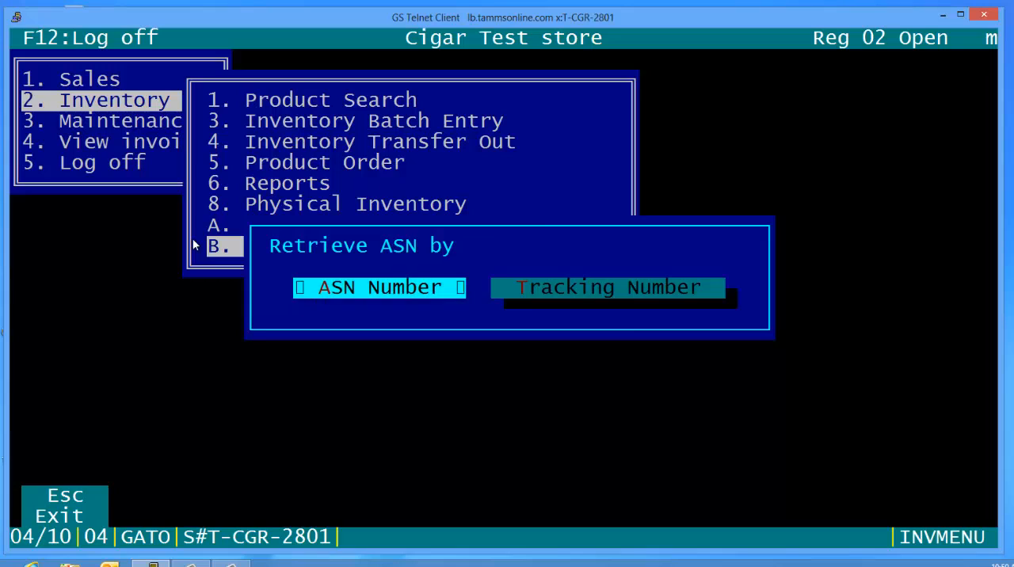
- Retrieve the ASN by ASN Number, loading batch from store T-CGR-2801 with 45 items totalling 280.60
left_click(378, 287)
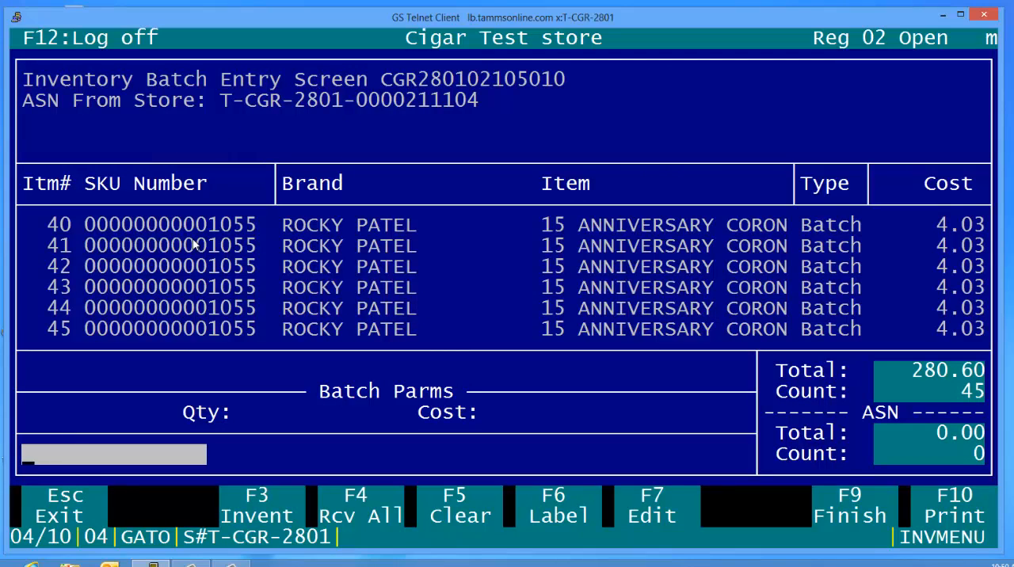
mouse_move(378, 285)
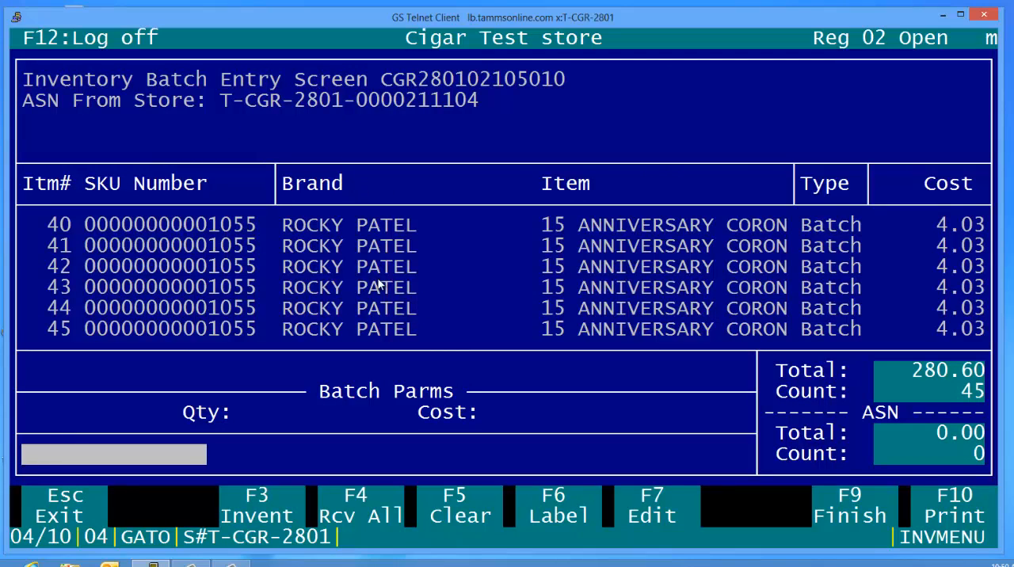
mouse_move(383, 426)
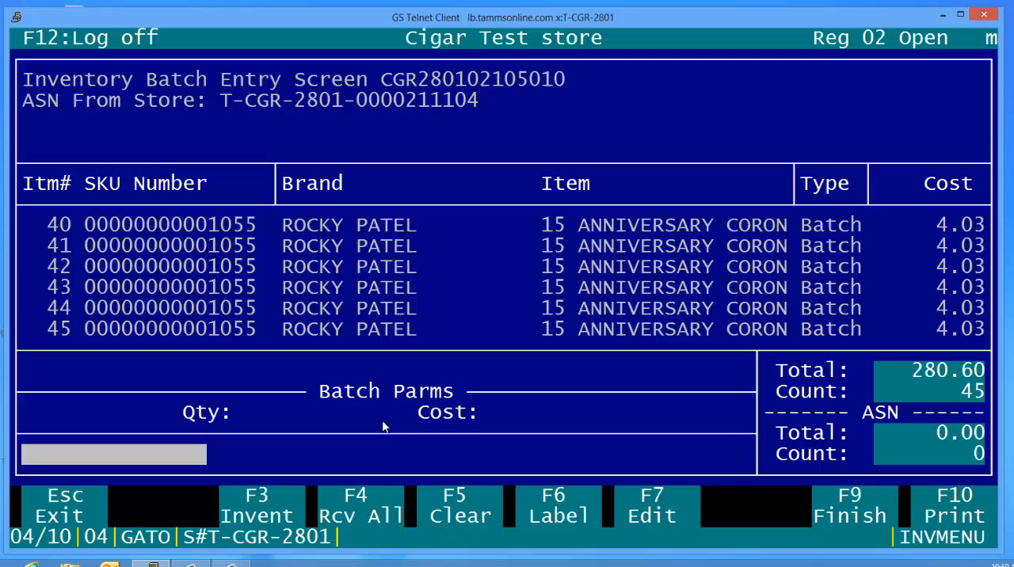
mouse_move(349, 500)
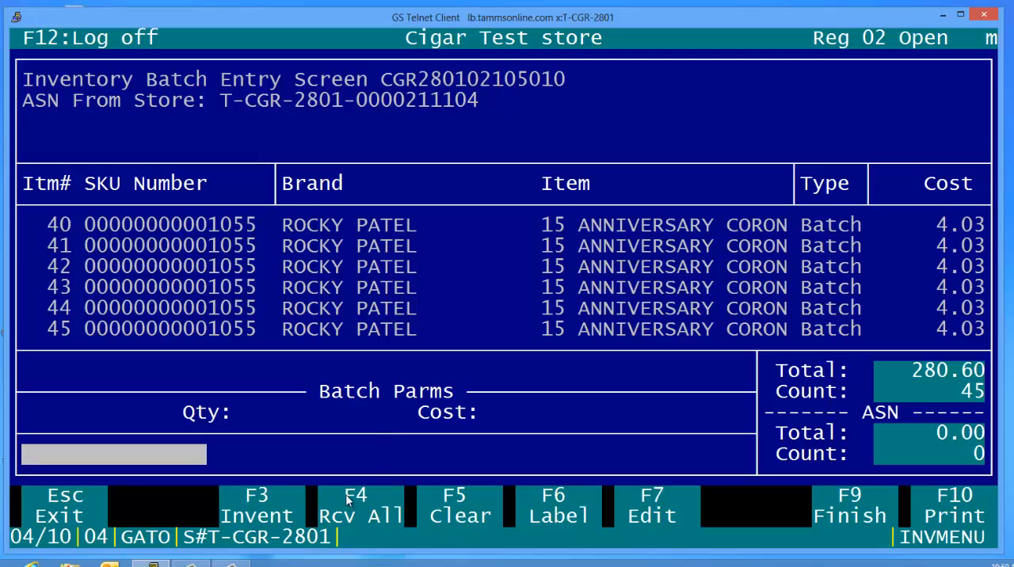
- Receive all items via F4 Rcv All and confirm, so received total is 280.60 and count 45
left_click(355, 504)
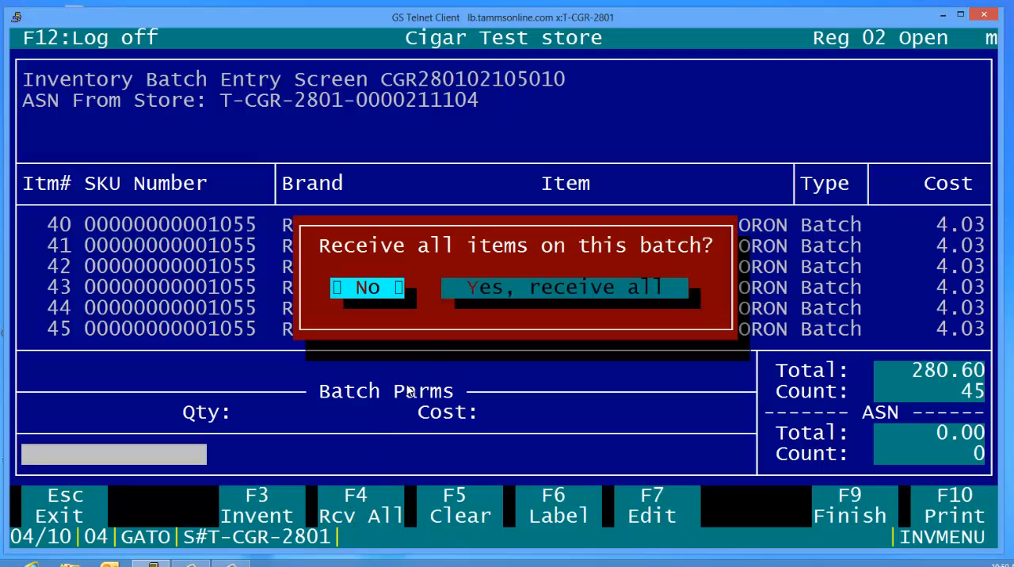
mouse_move(424, 268)
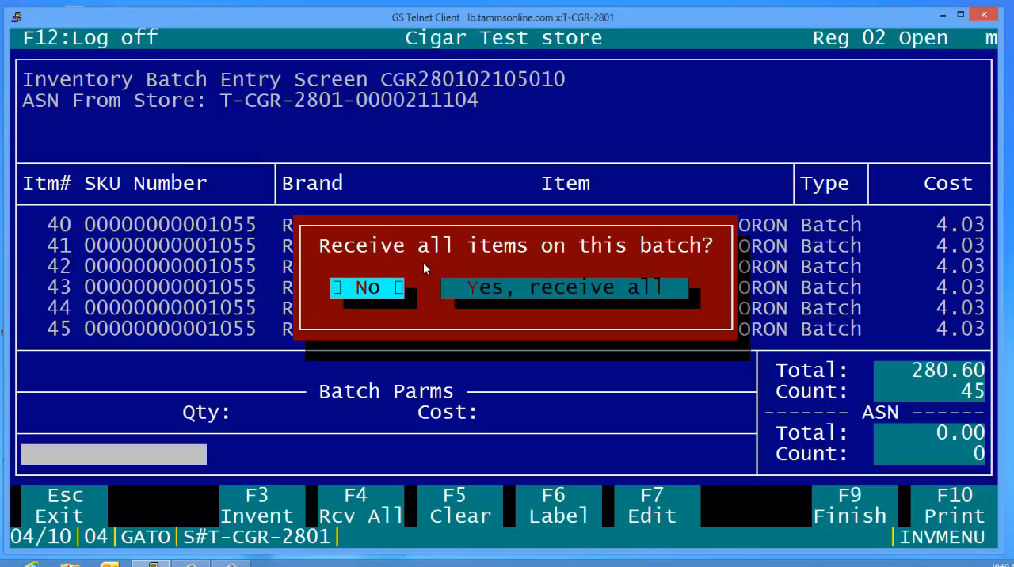
mouse_move(520, 291)
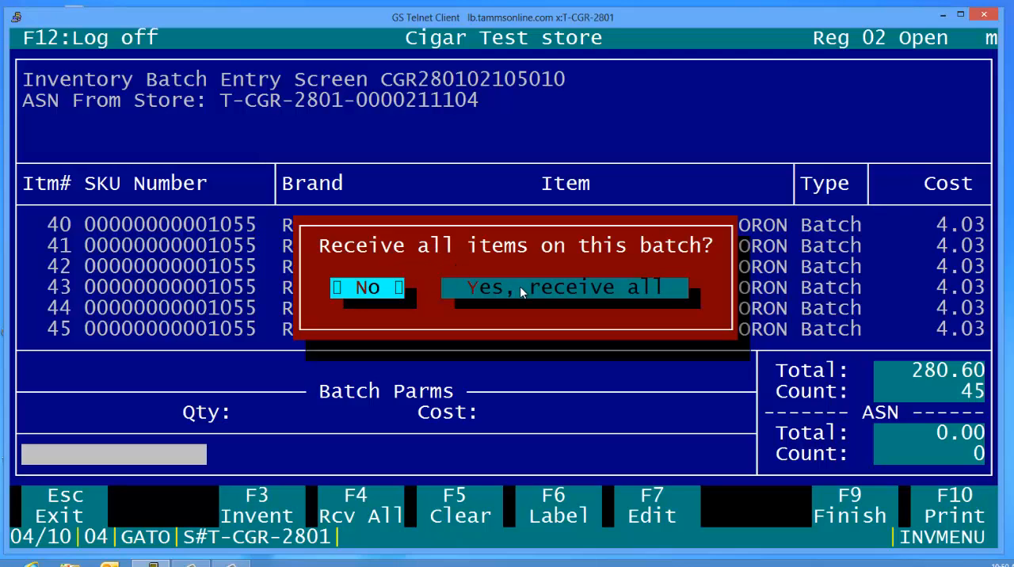
left_click(564, 287)
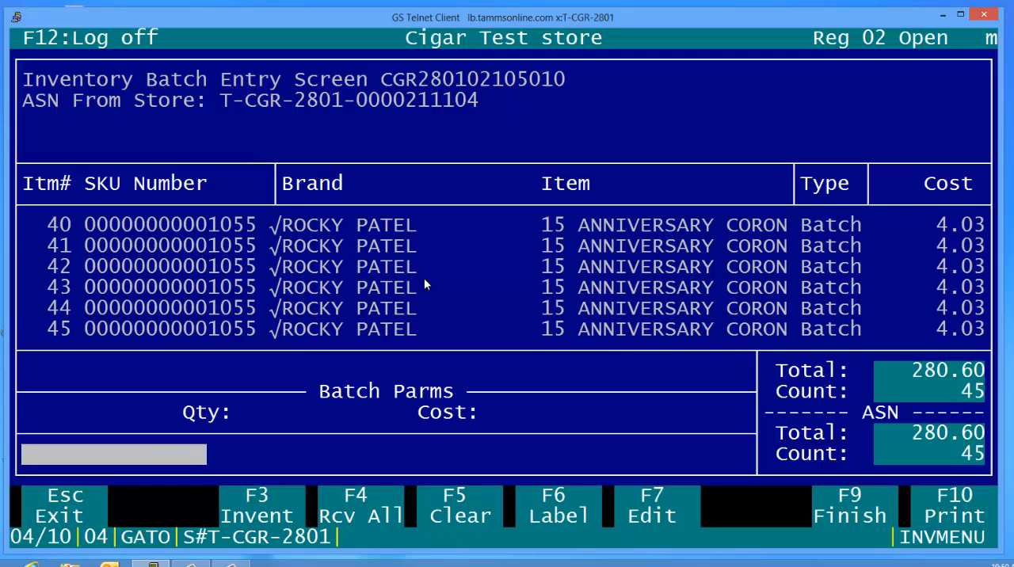
mouse_move(282, 320)
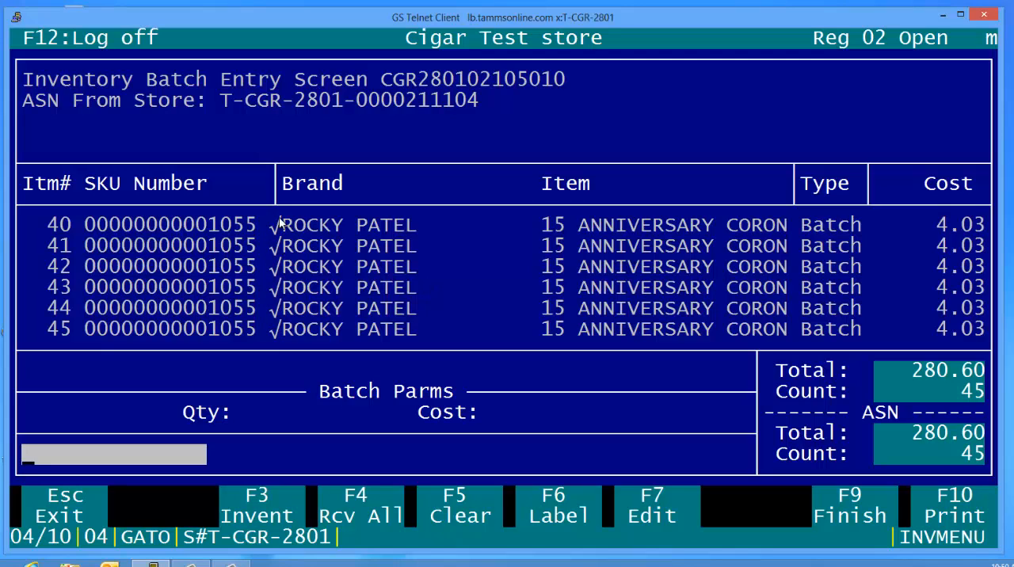
mouse_move(269, 314)
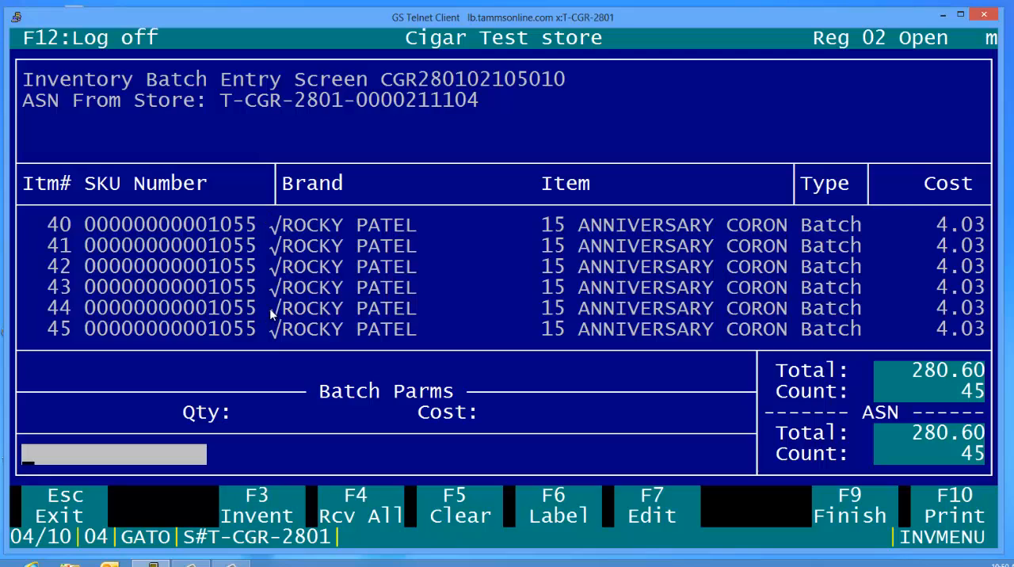
mouse_move(872, 437)
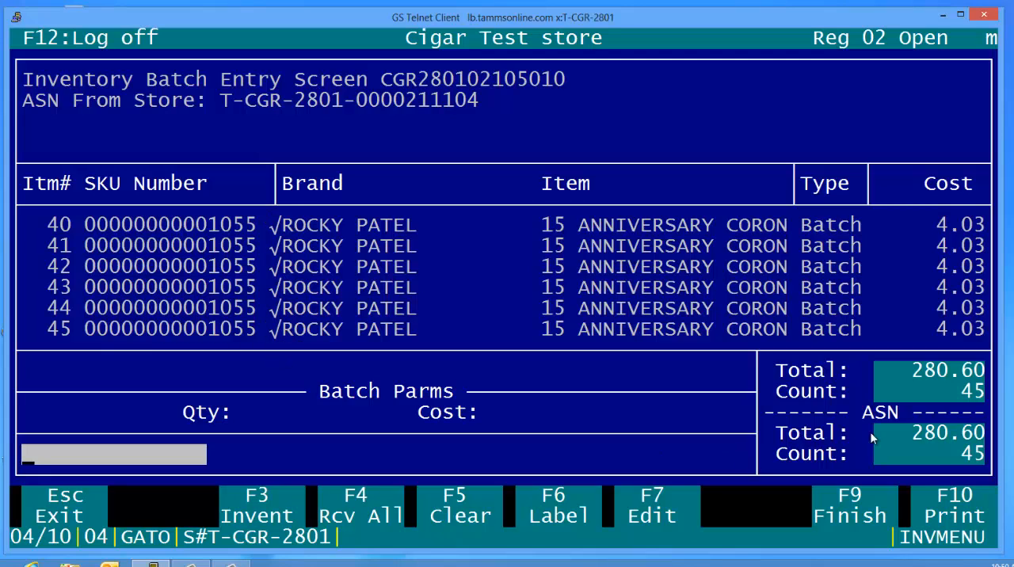
mouse_move(966, 452)
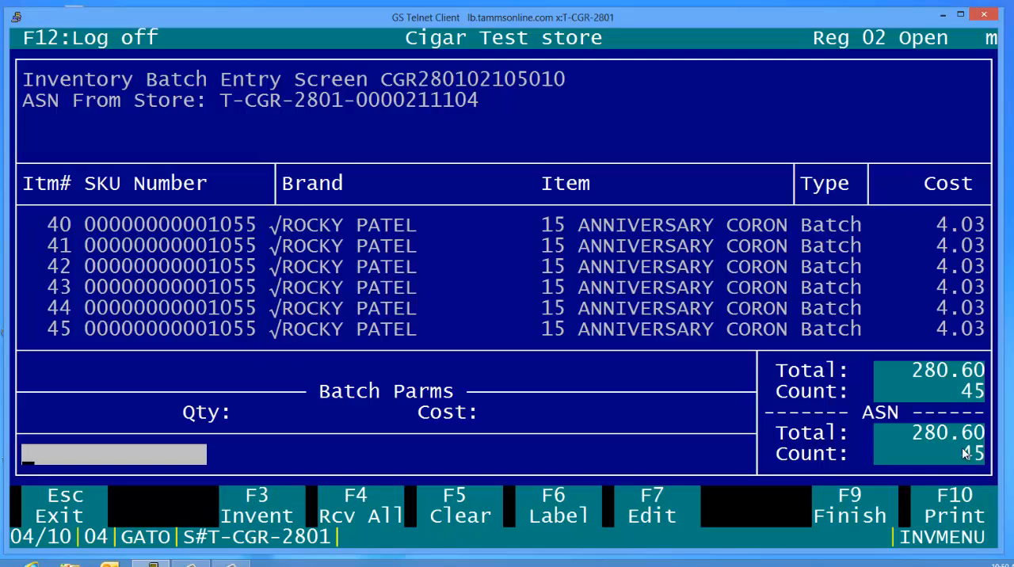
mouse_move(966, 468)
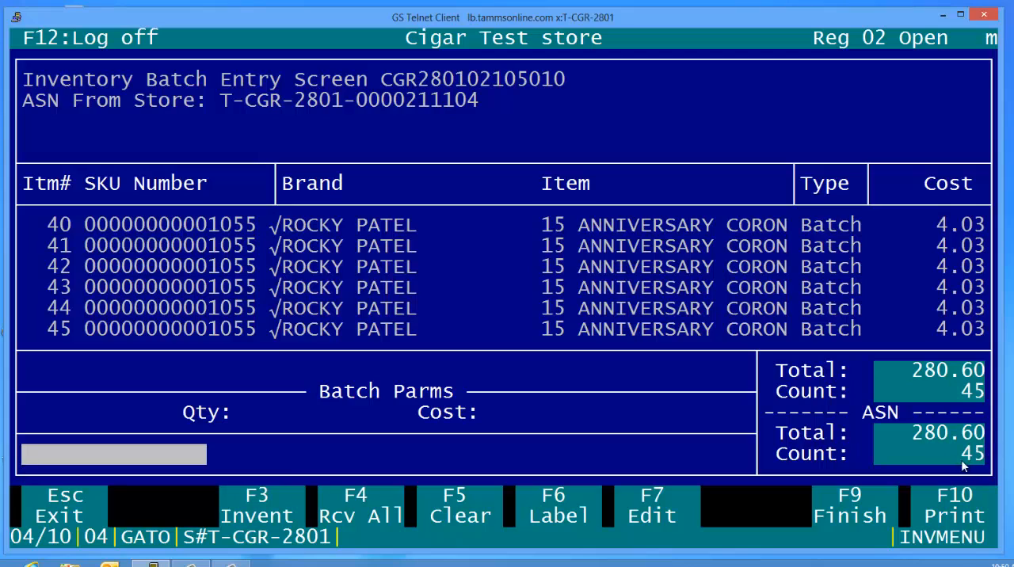
mouse_move(811, 399)
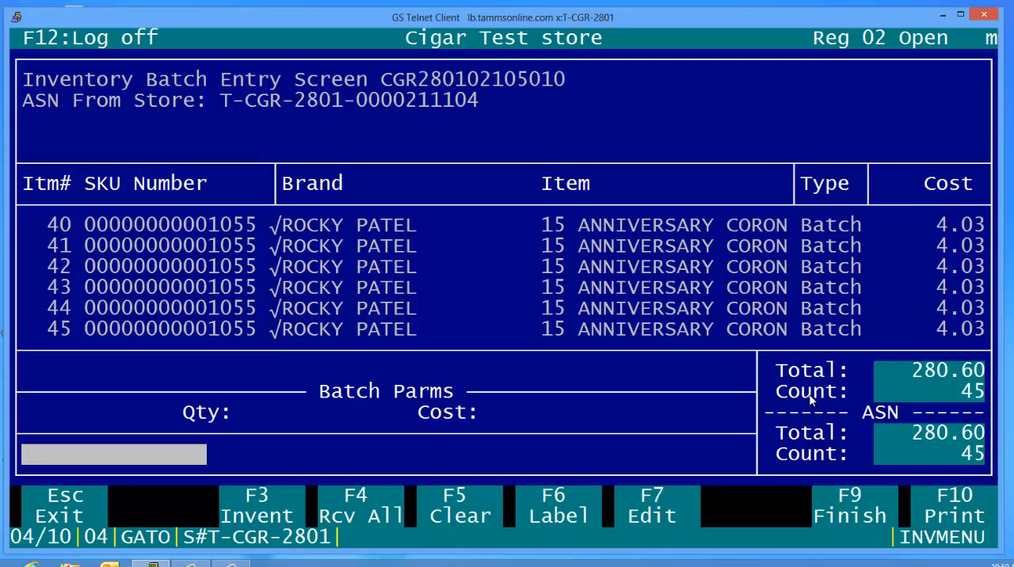
mouse_move(821, 488)
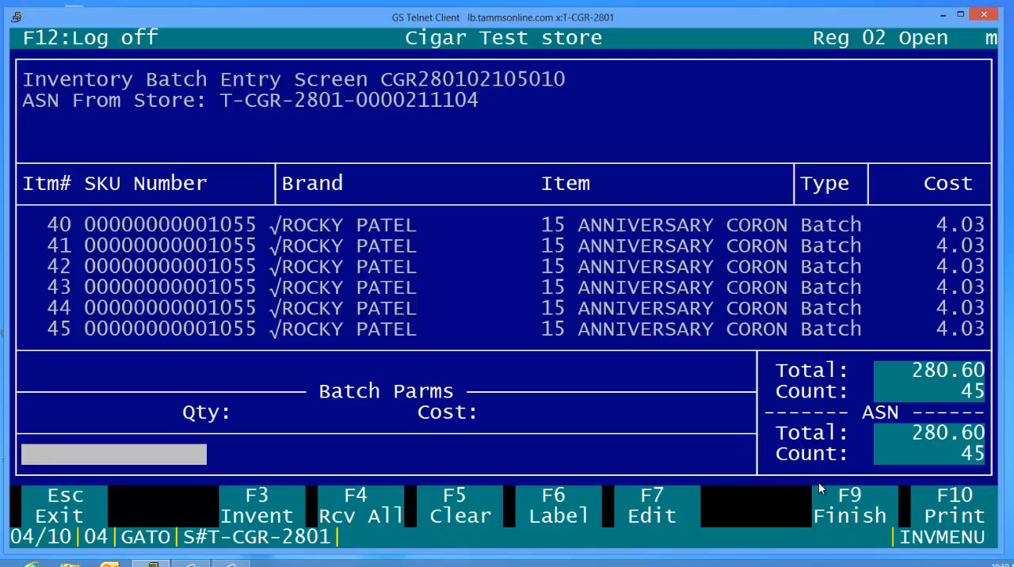
mouse_move(828, 504)
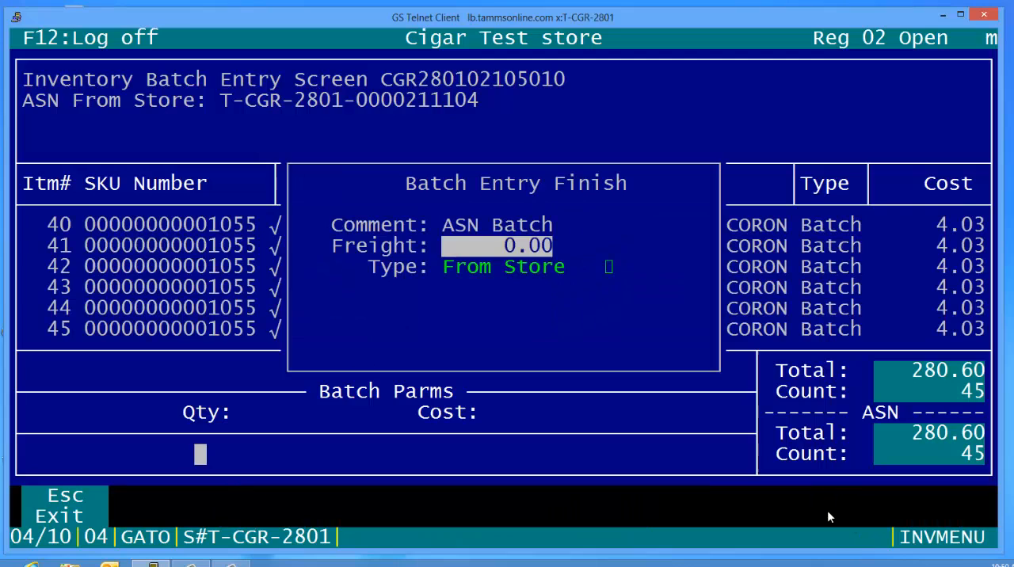
mouse_move(775, 456)
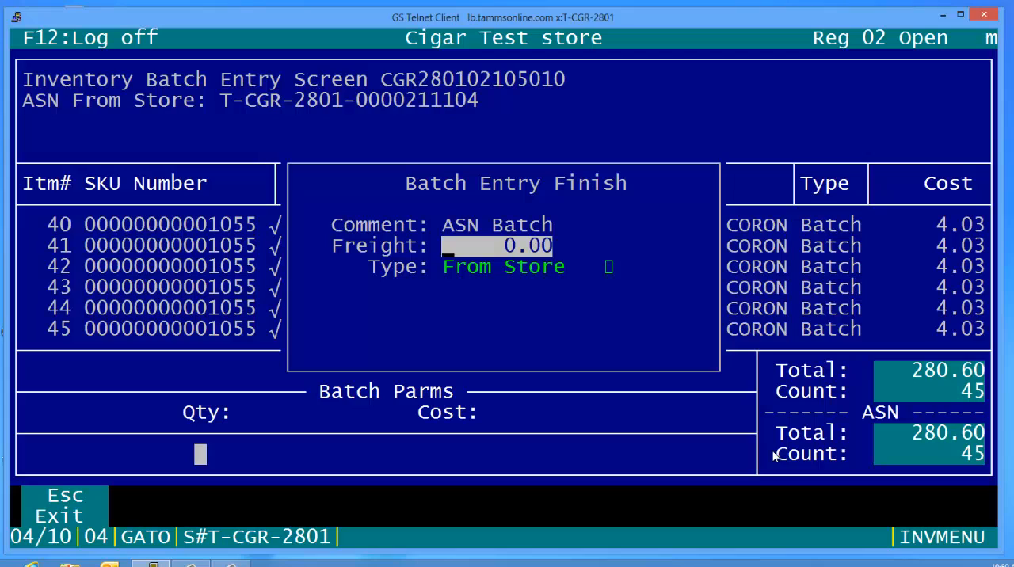
mouse_move(659, 376)
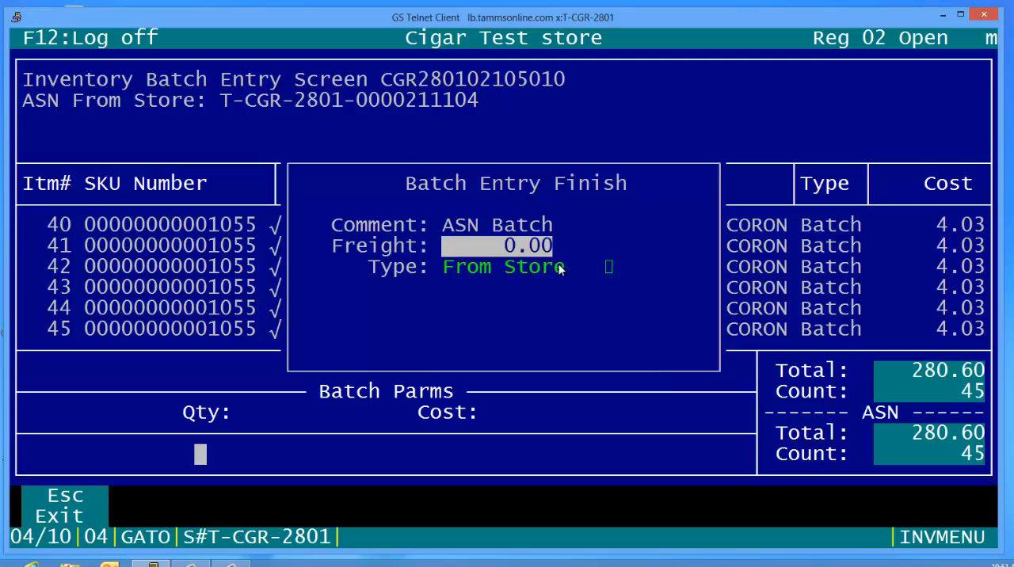
mouse_move(595, 276)
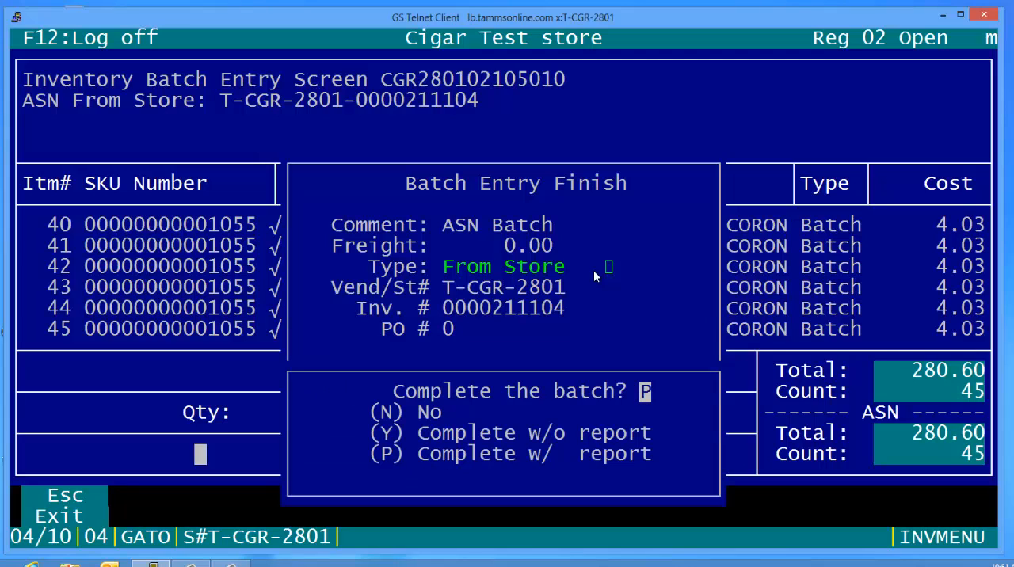
- Answer Y to complete the batch and choose No labels at the Print Pricing Labels prompt
type("Y")
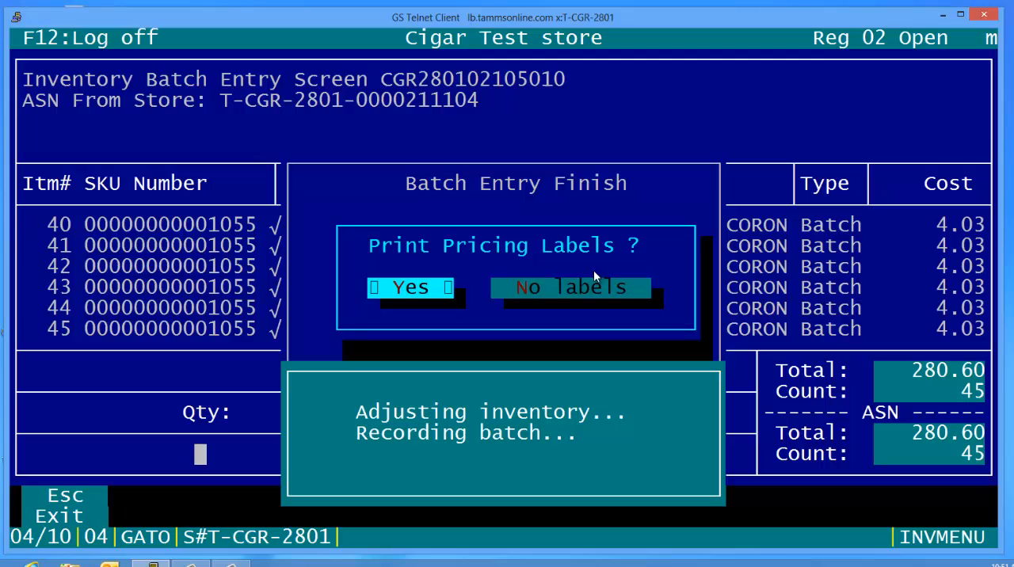
mouse_move(529, 310)
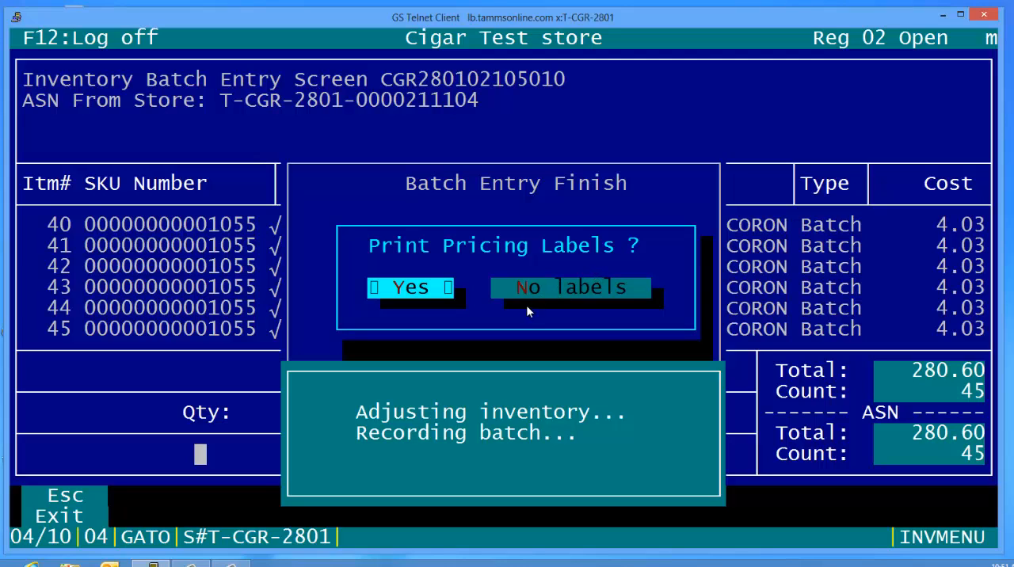
left_click(570, 287)
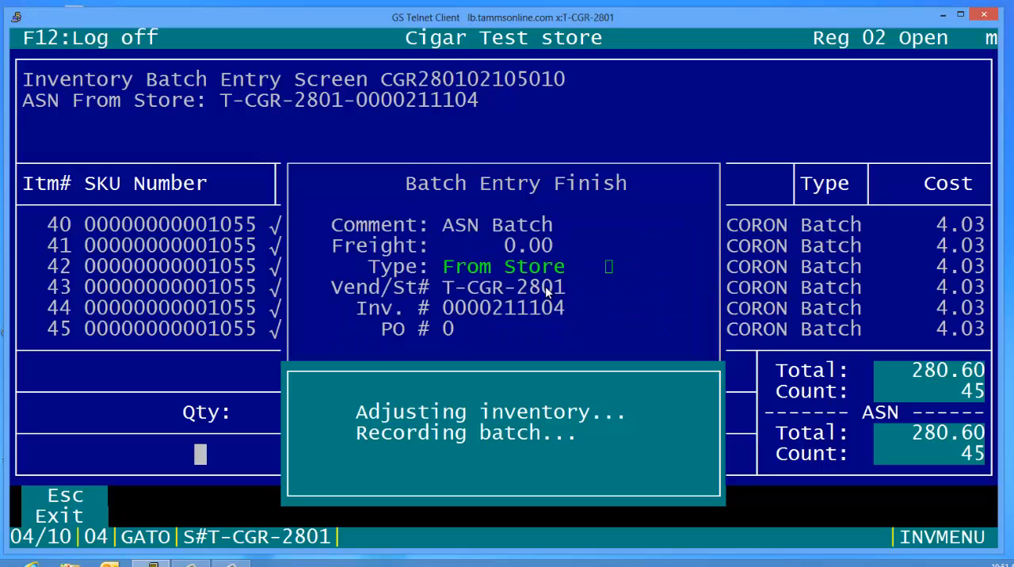